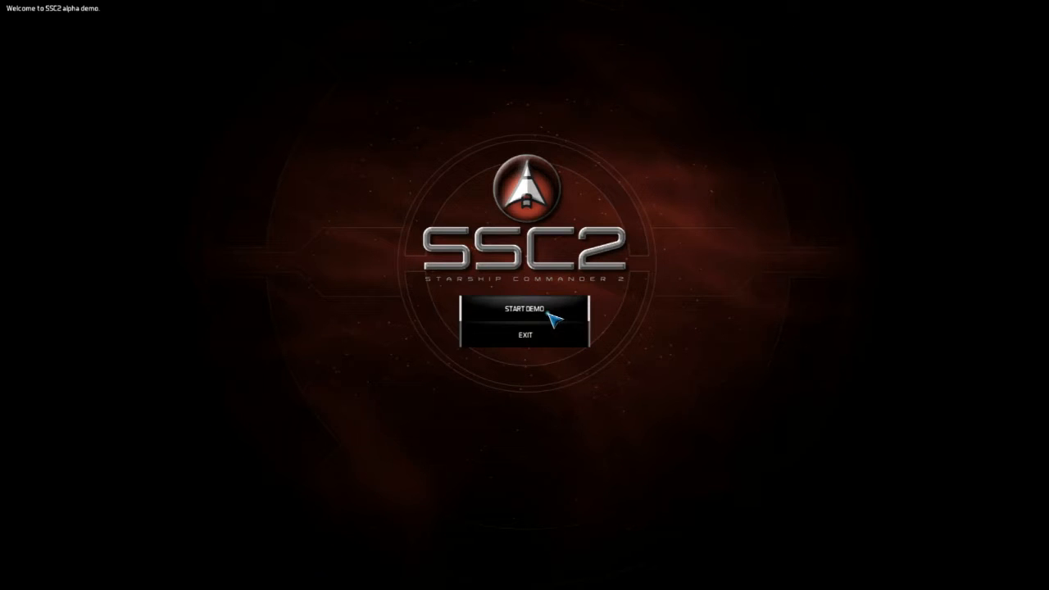
# - Start the alpha demo from the title screen
pyautogui.click(523, 310)
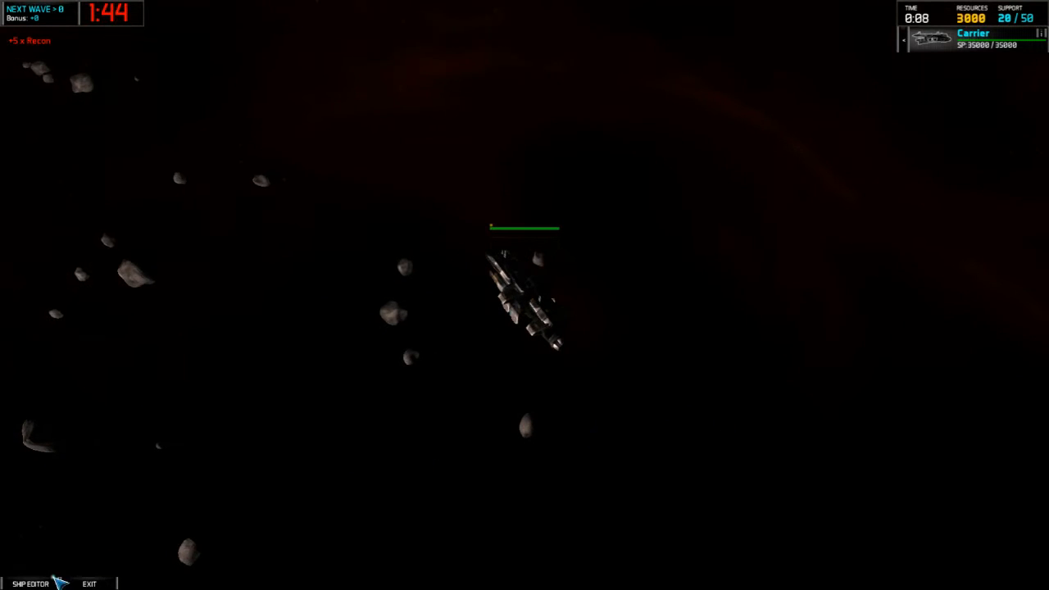
# - Spawn advanced fighters, workers, assault frigates and heavy cruisers through the ship editor
pyautogui.click(31, 581)
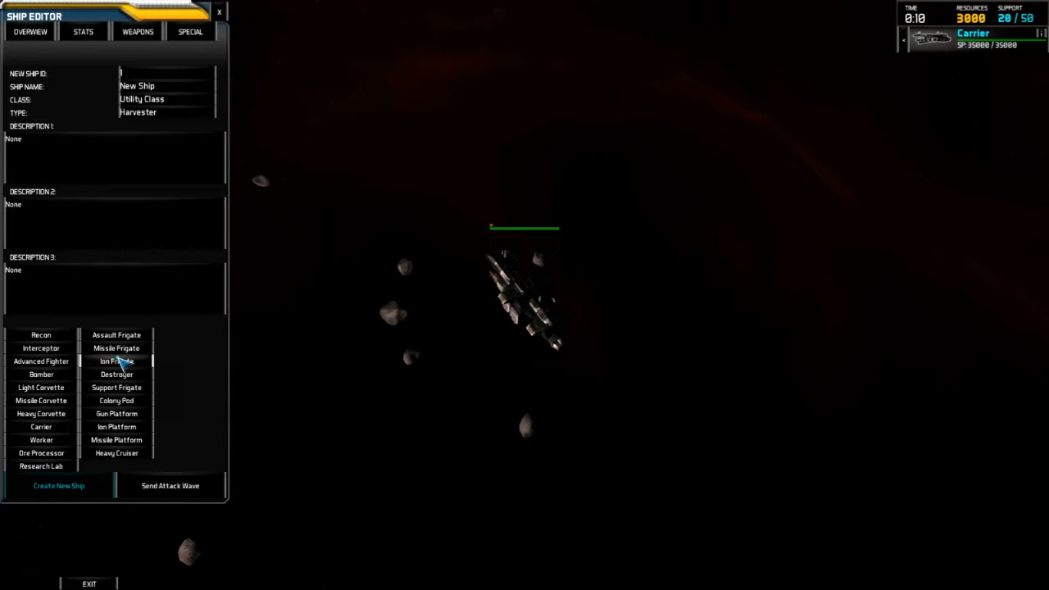
pyautogui.click(58, 486)
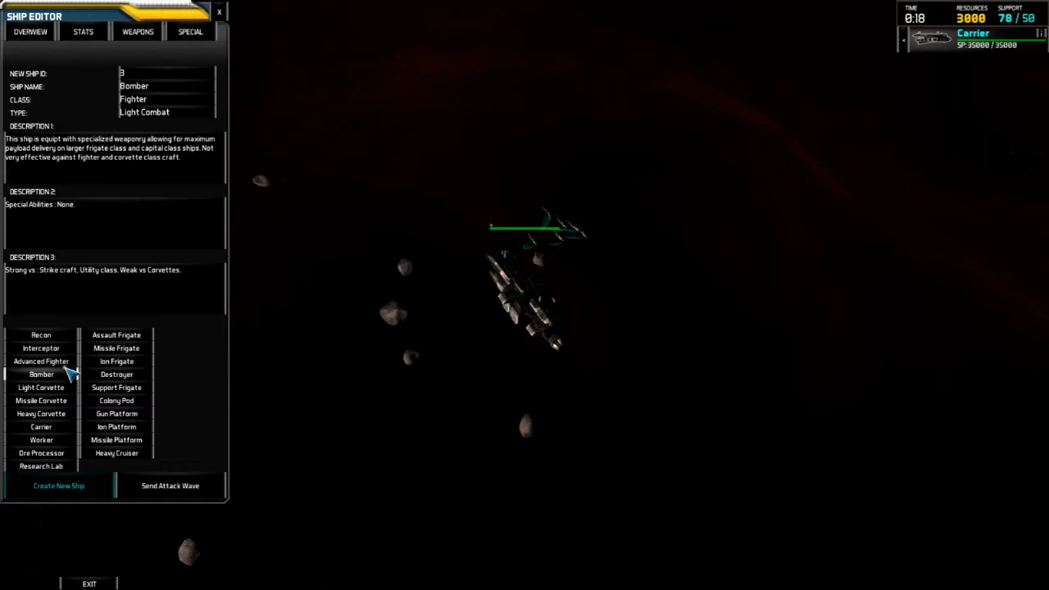
pyautogui.click(58, 486)
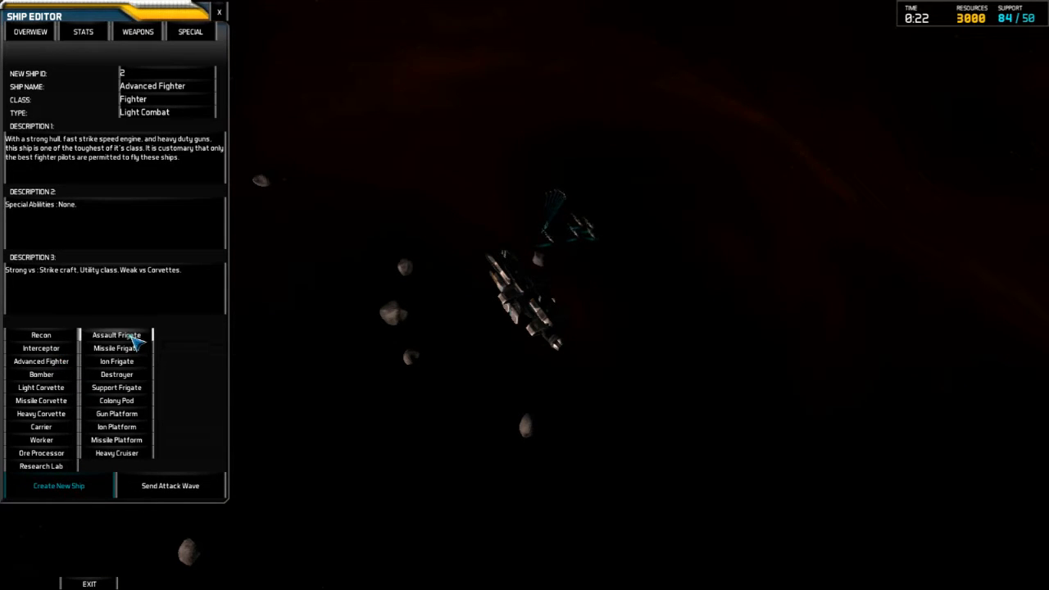
pyautogui.moveTo(139, 377)
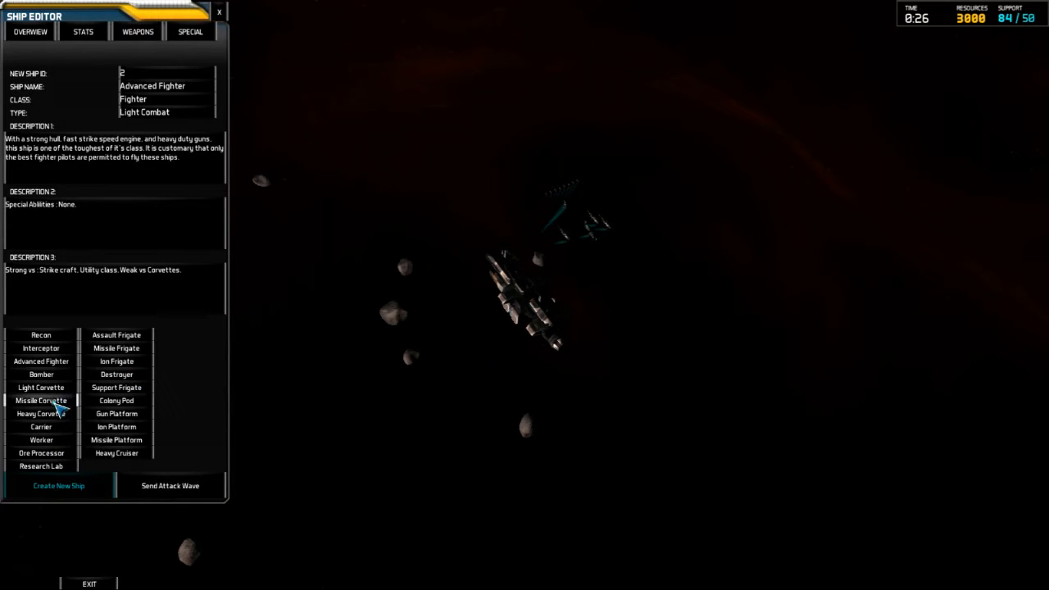
pyautogui.moveTo(53, 444)
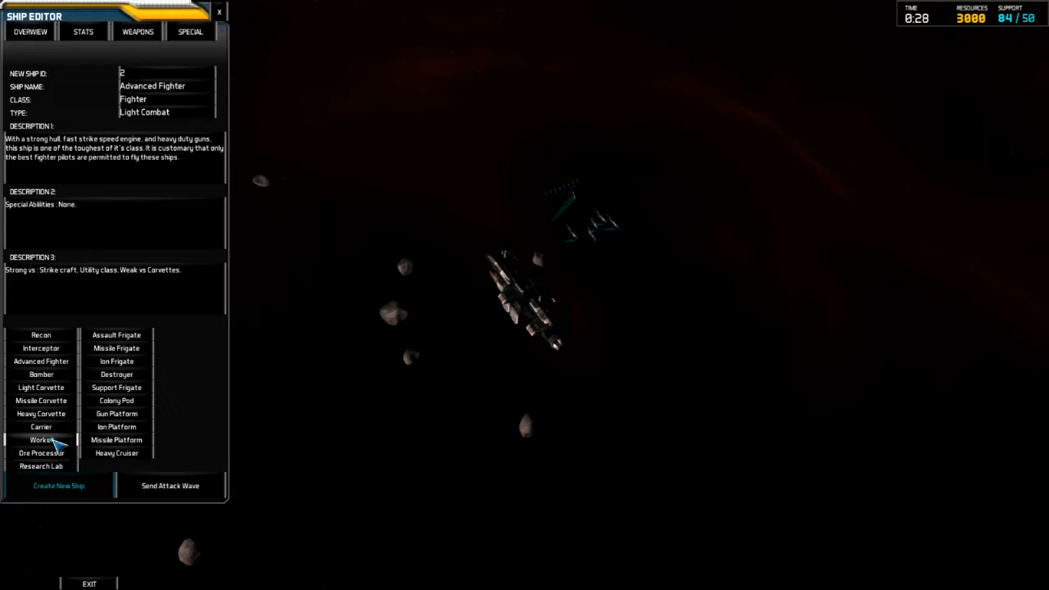
pyautogui.click(40, 439)
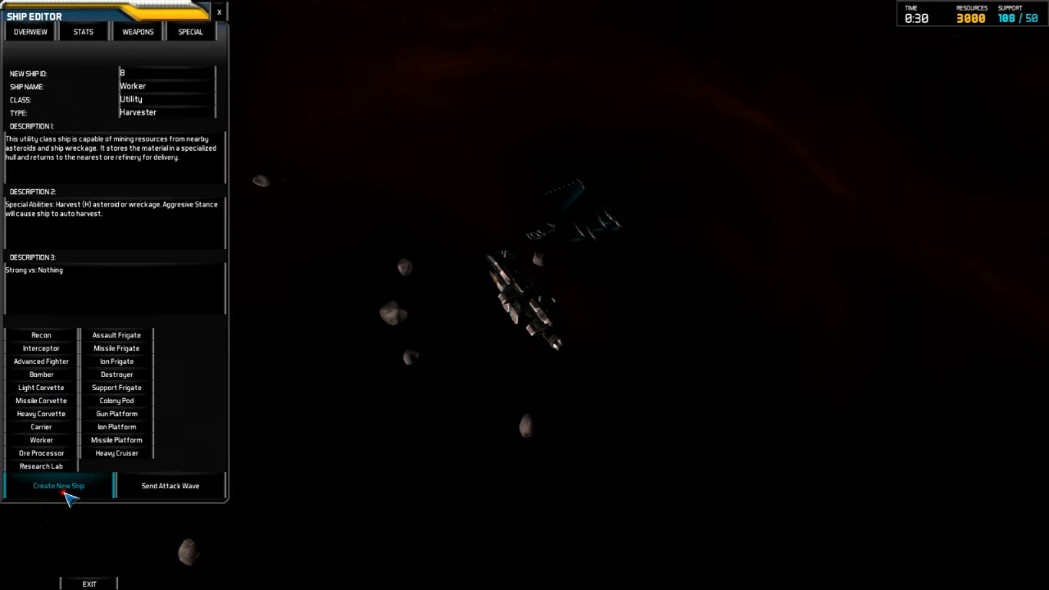
pyautogui.moveTo(98, 338)
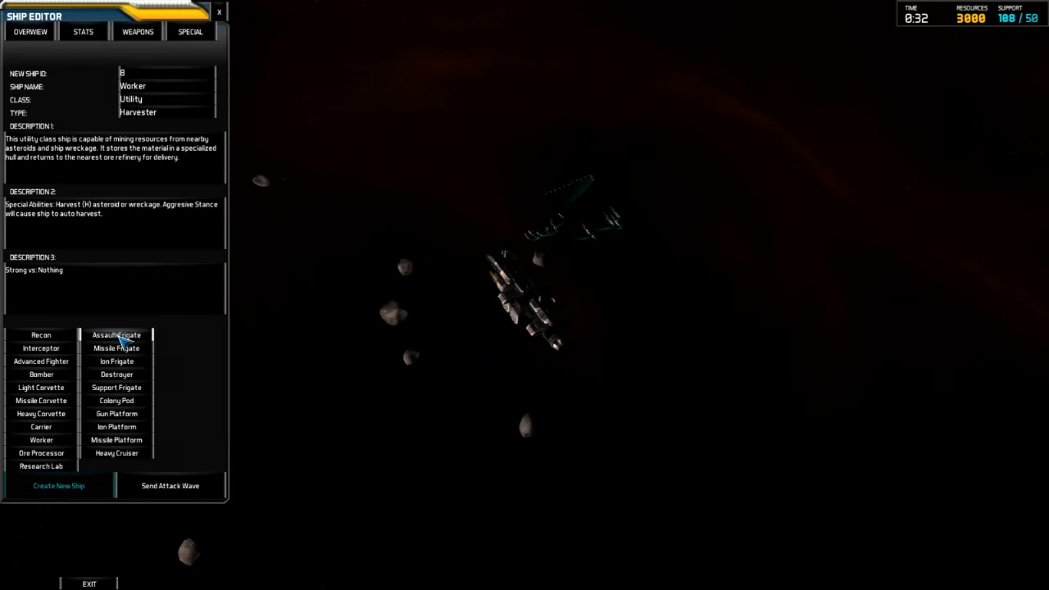
pyautogui.click(116, 360)
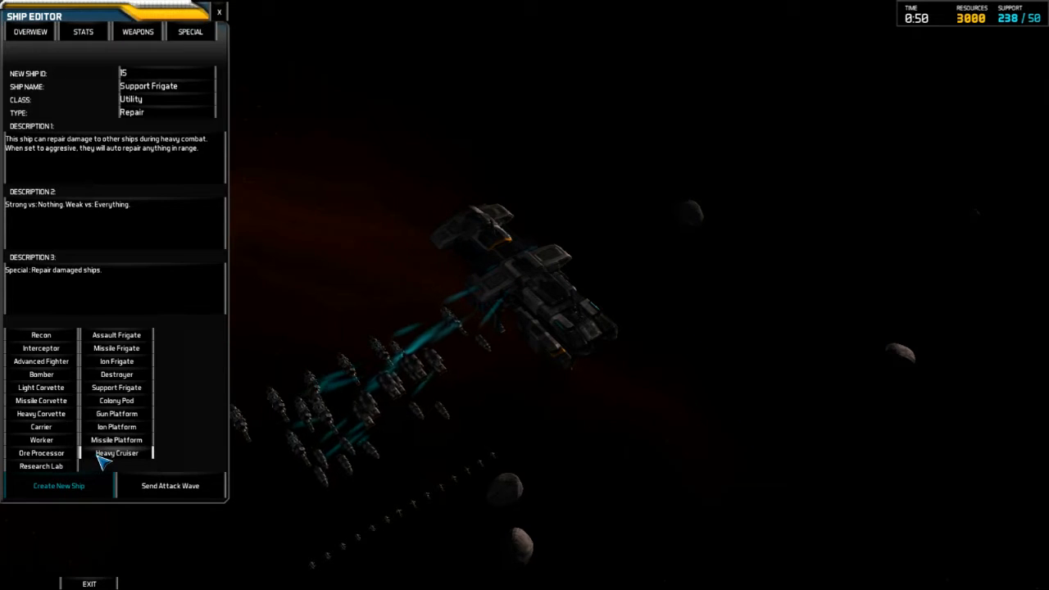
pyautogui.click(115, 374)
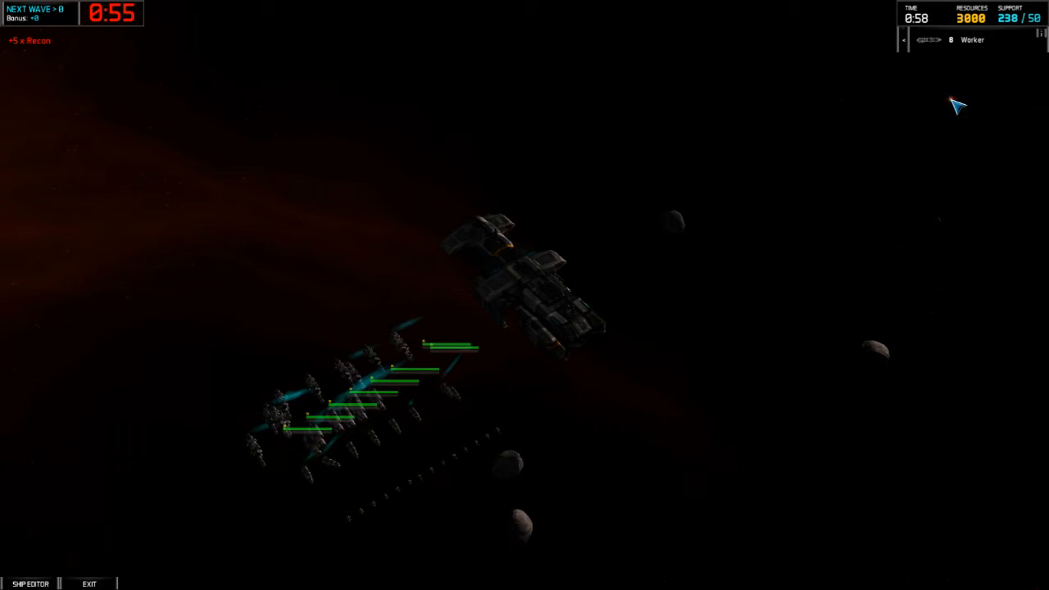
pyautogui.moveTo(838, 141)
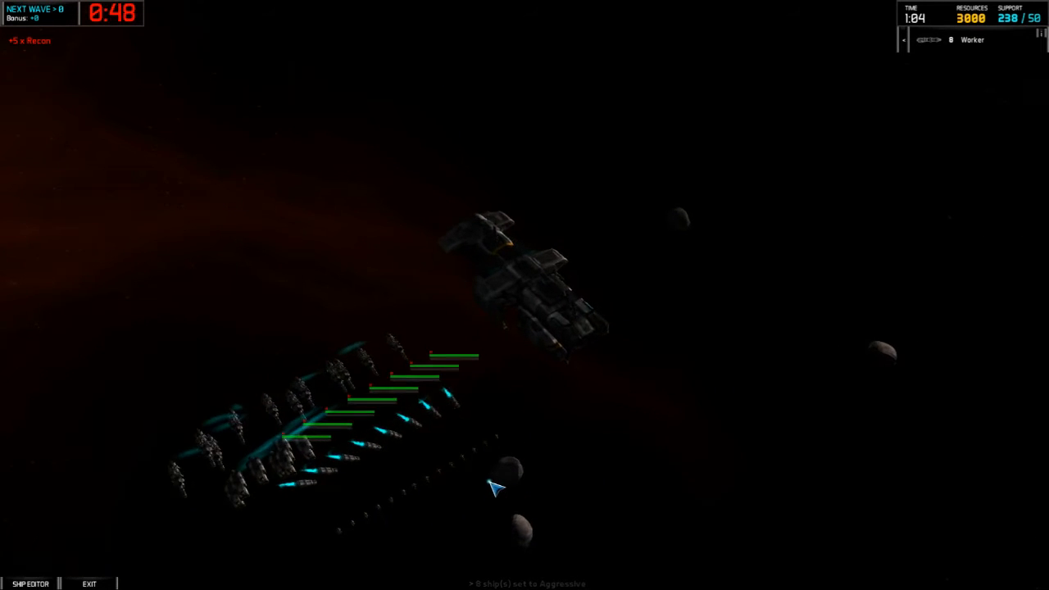
pyautogui.moveTo(480, 502)
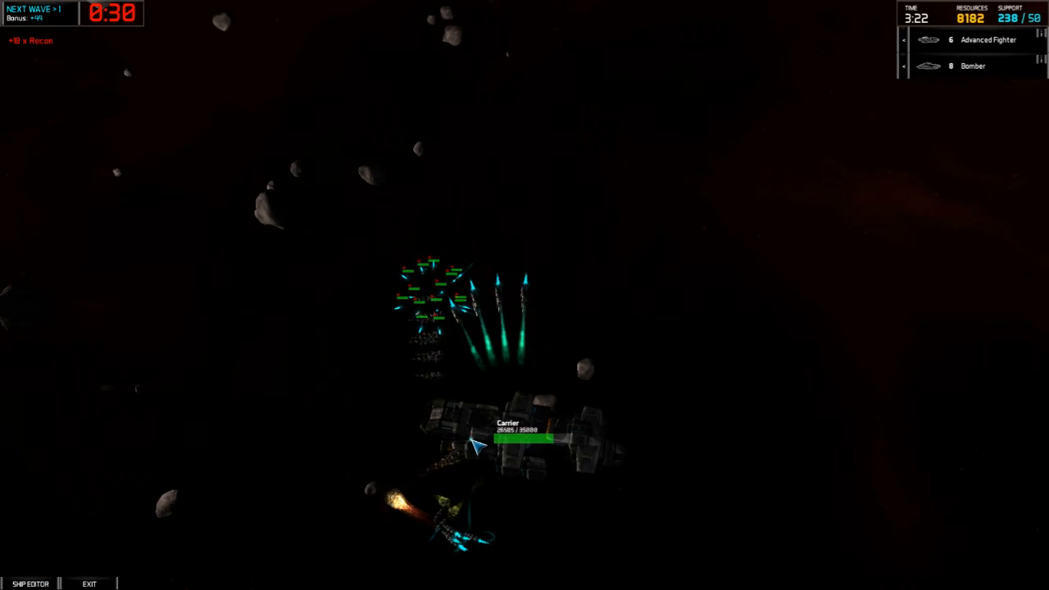
# - Spawn eleven Light Corvettes in the ship editor, then close it
pyautogui.click(30, 580)
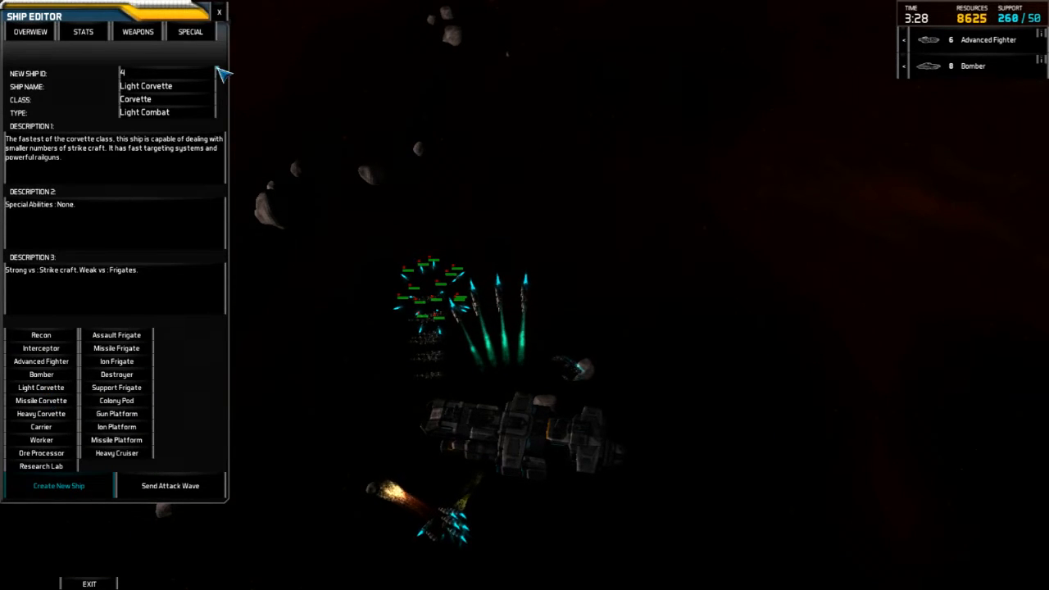
pyautogui.click(223, 14)
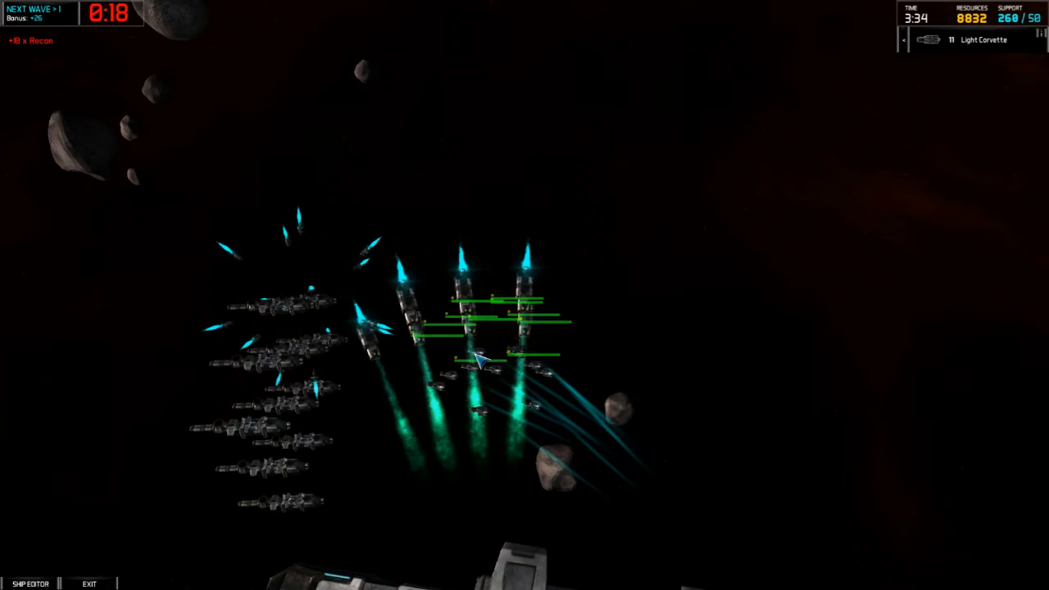
# - Bring up the corvette squad's Command Menu and issue a new order
pyautogui.rightClick(481, 364)
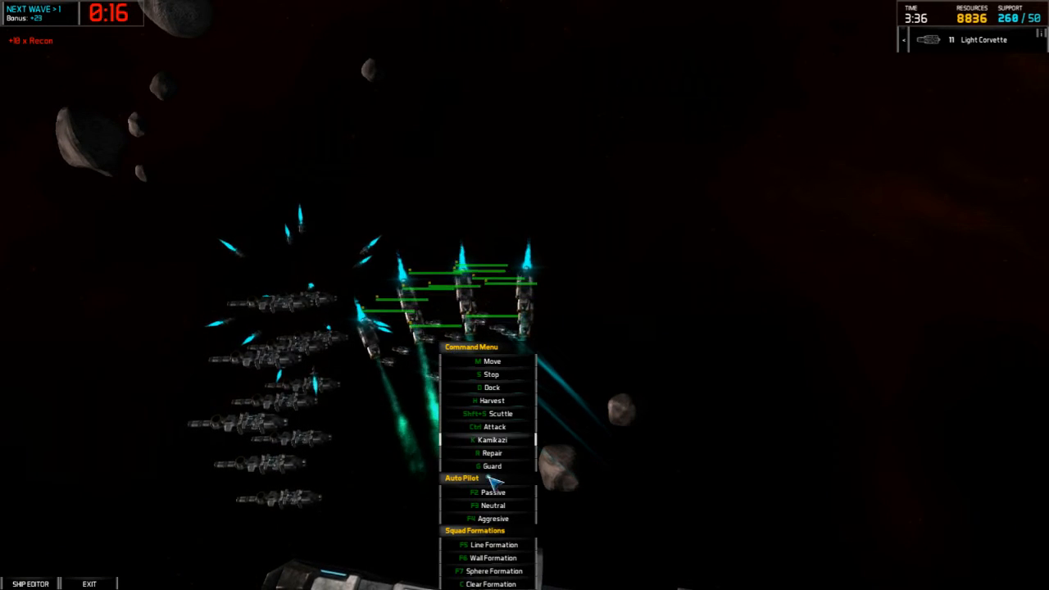
pyautogui.click(494, 571)
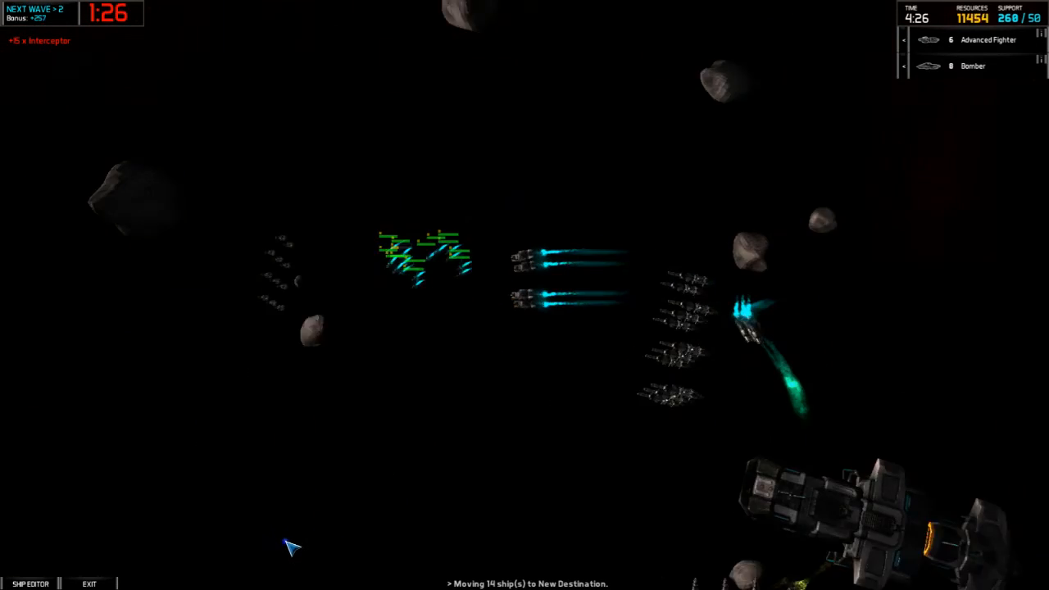
pyautogui.moveTo(333, 410)
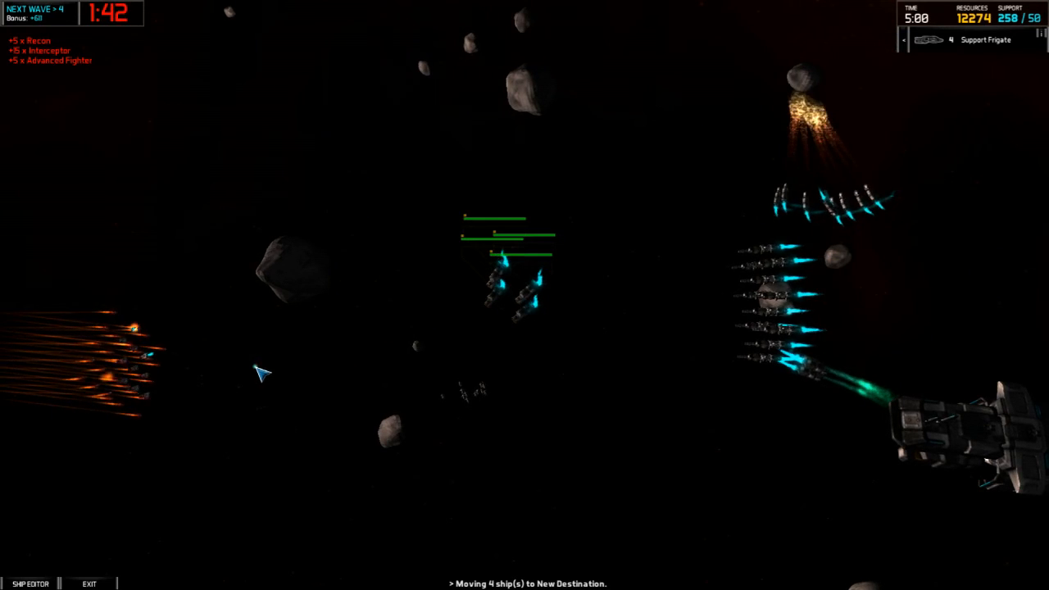
pyautogui.moveTo(182, 393)
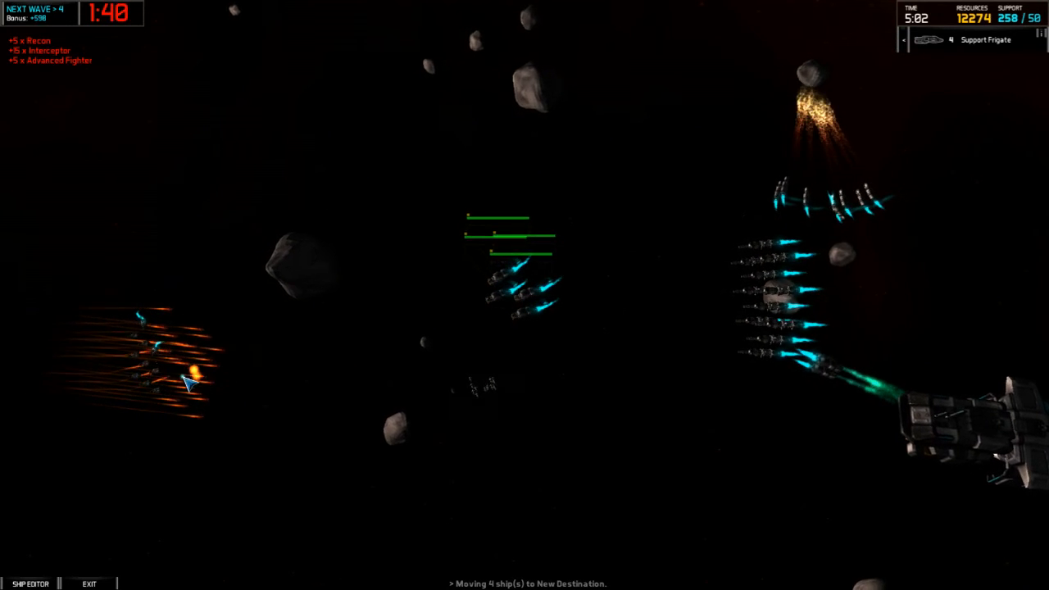